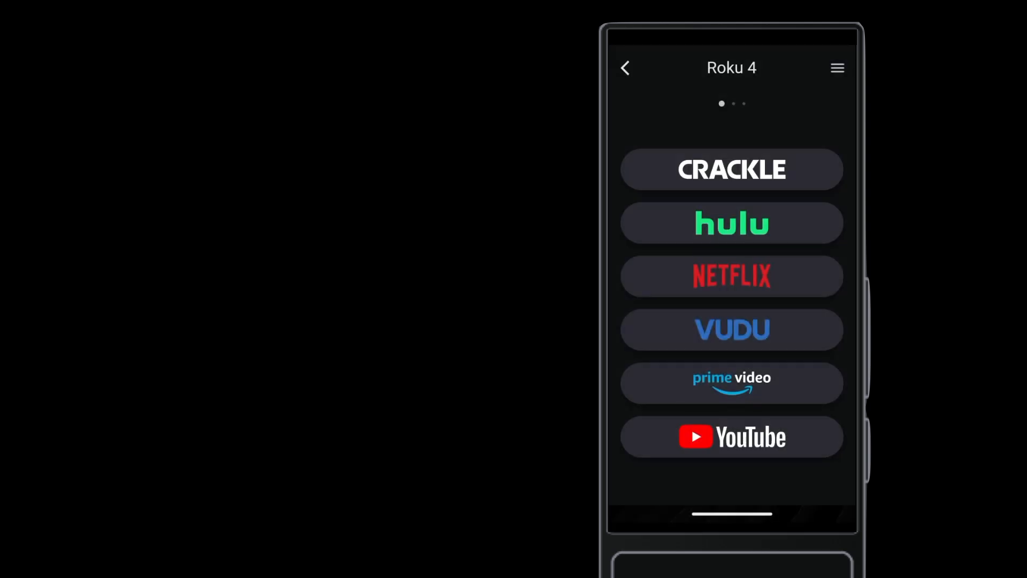
Swipe from the Roku 4 Apps slide toward the empty Custom UI editor.
scroll("left", 3)
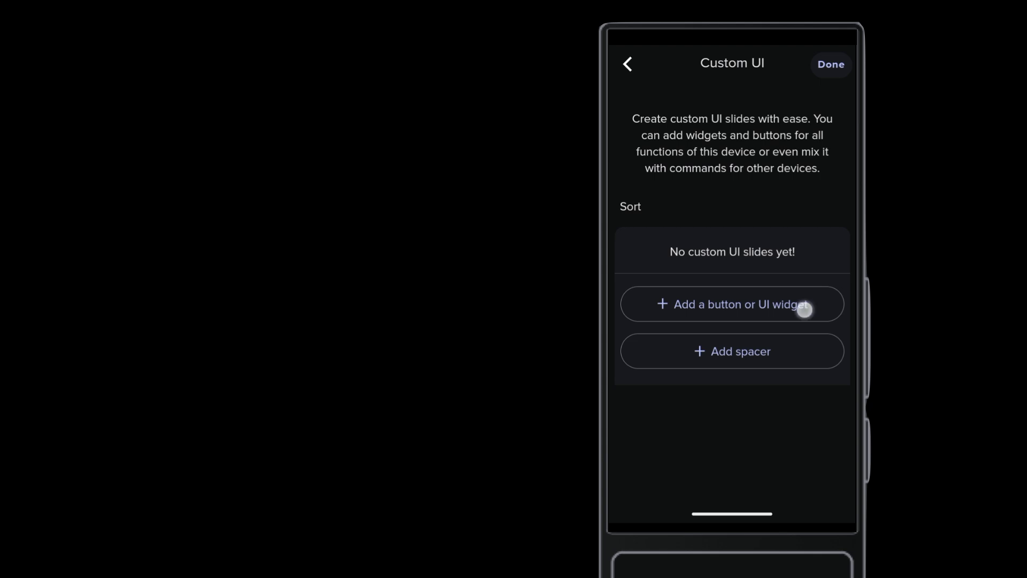
Add the Netflix, Hulu and Prime Video buttons from the widget list.
left_click(732, 304)
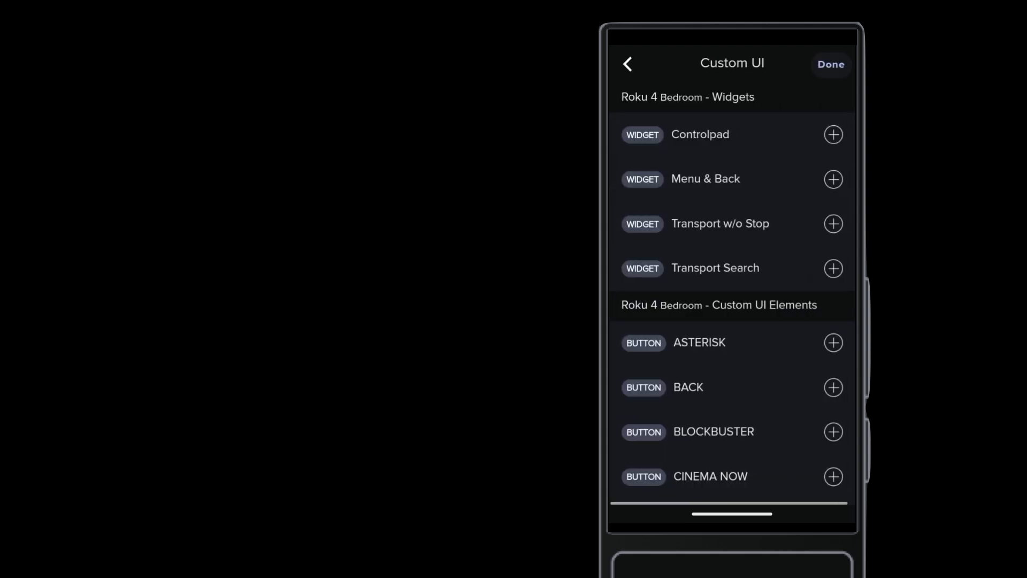
scroll("down", 3)
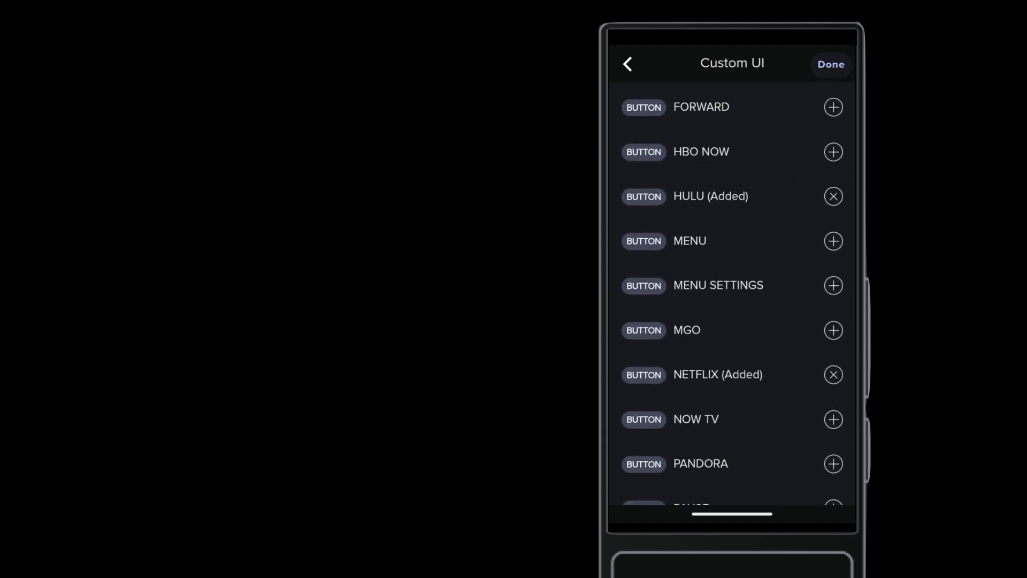
scroll("down", 3)
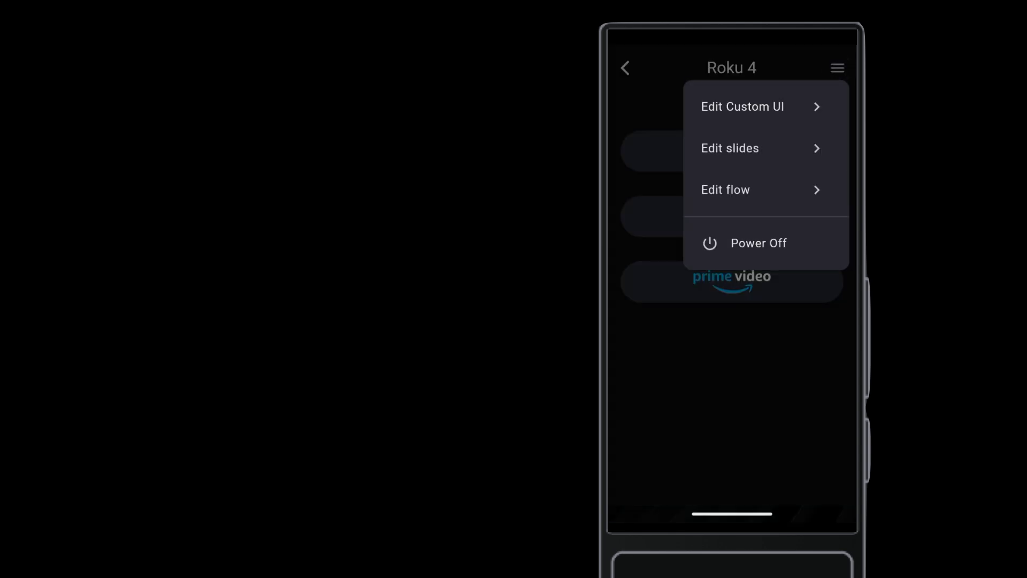
Review the three app buttons in the Custom UI editor and return to the remote.
left_click(742, 105)
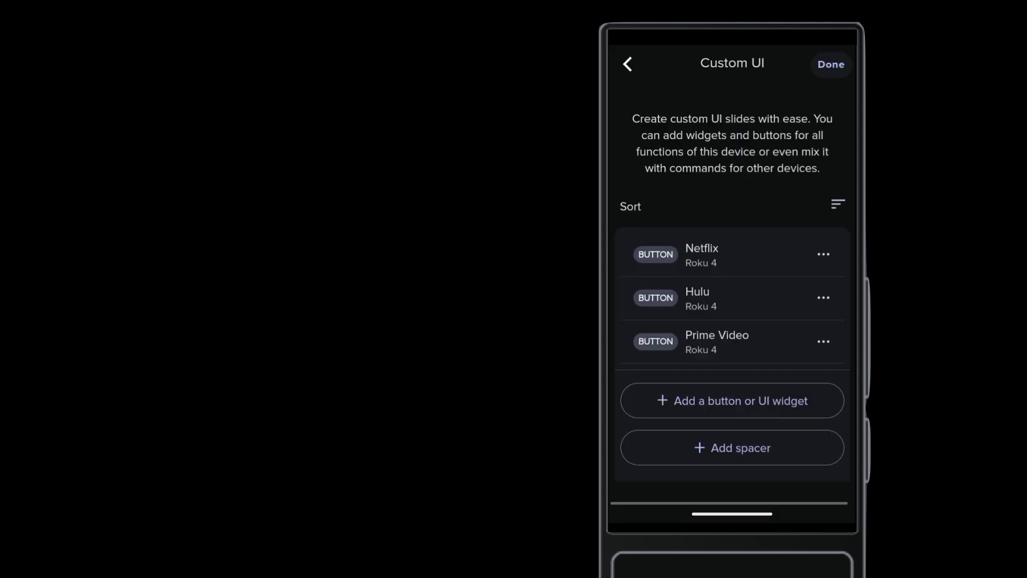
left_click(732, 447)
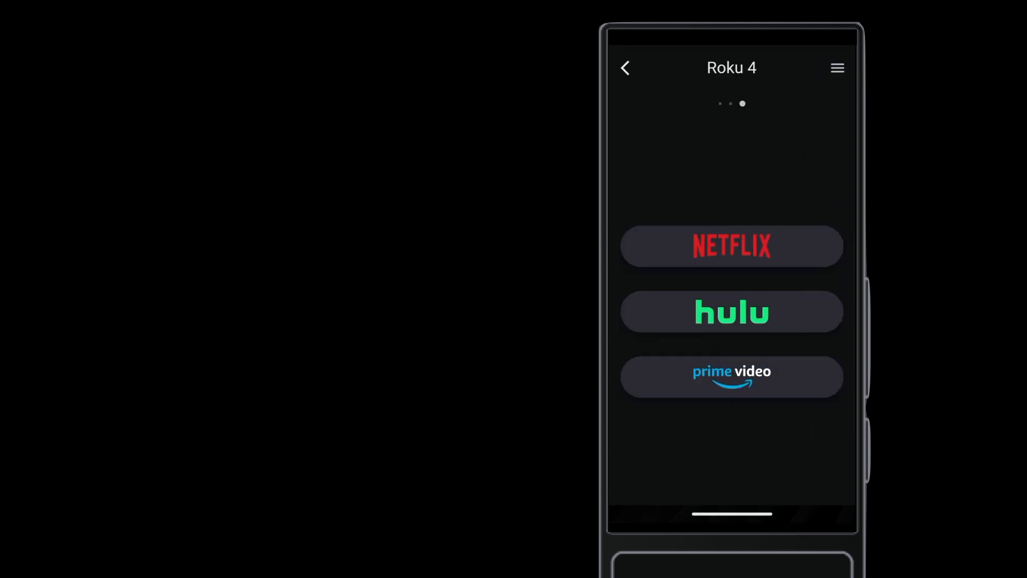
Turn off the Apps slide, move Custom UI Slides to the top, and save.
left_click(837, 68)
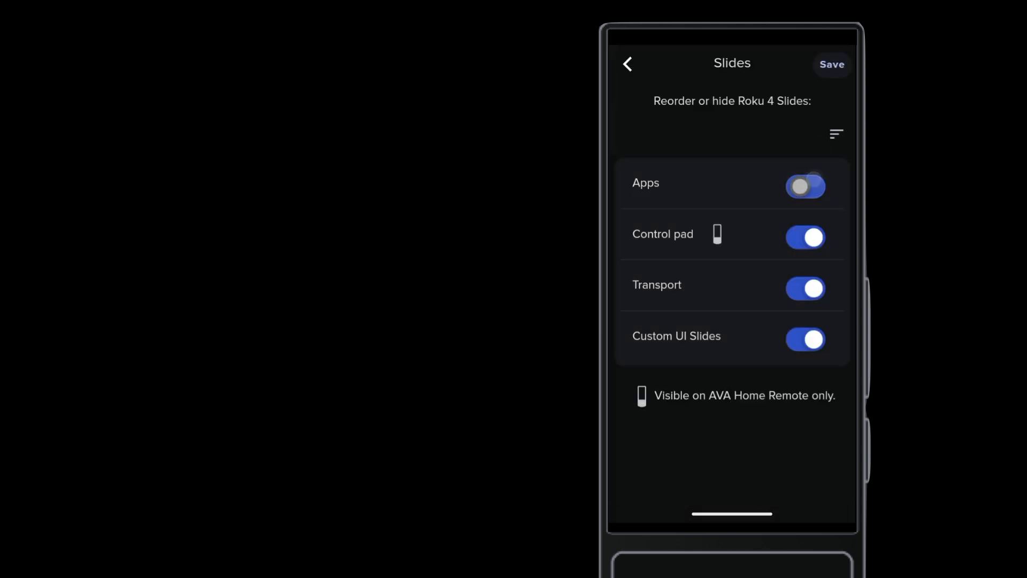
left_click(835, 134)
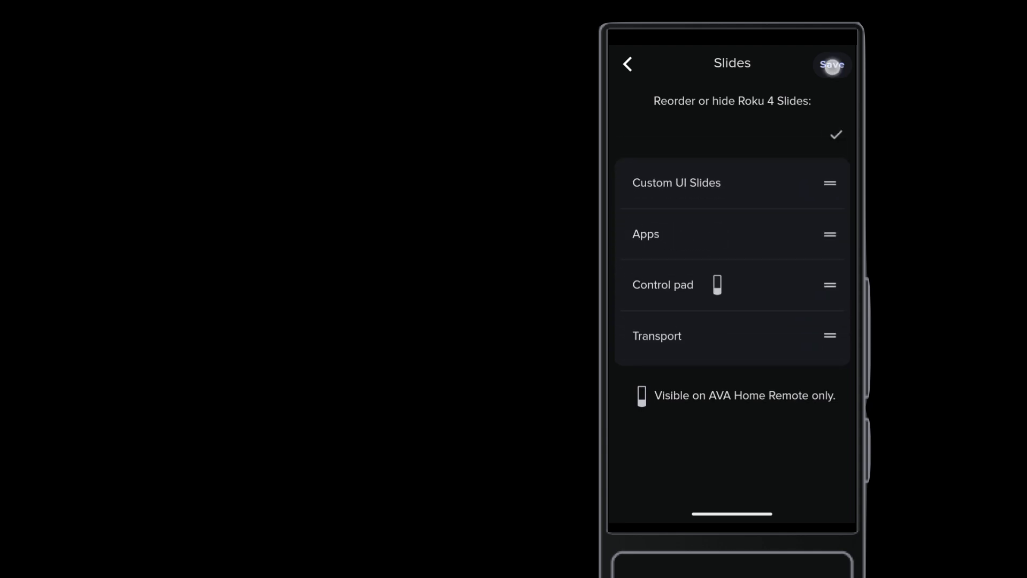
left_click(831, 64)
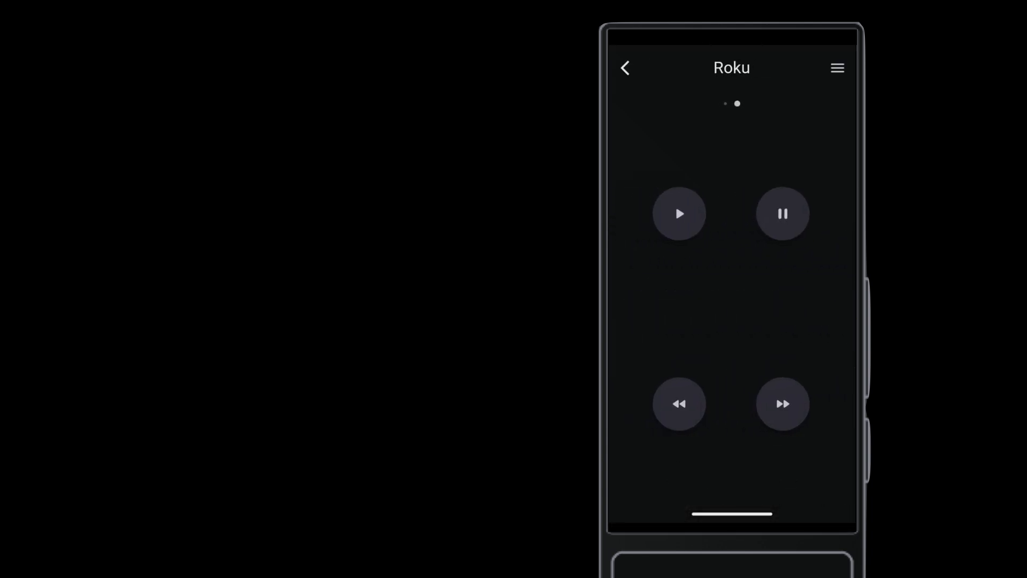